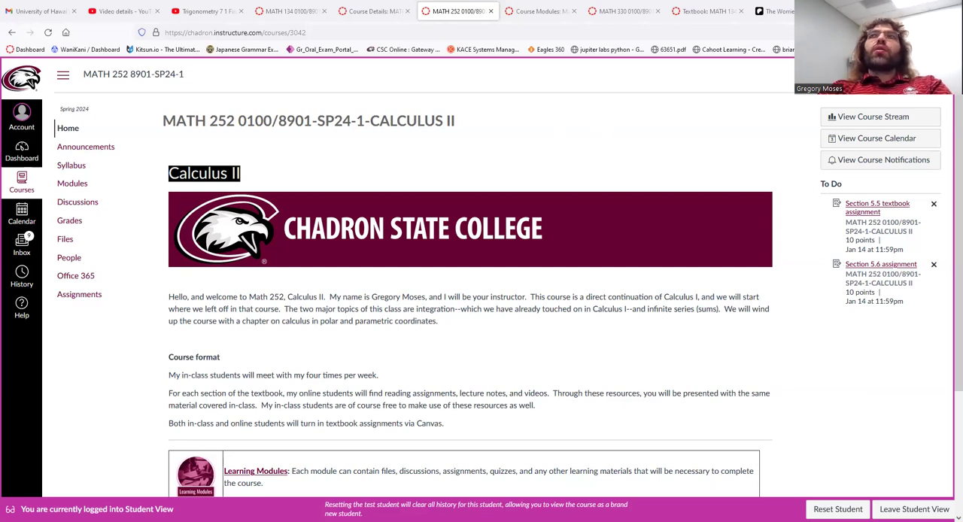
{"action": "mouse_move", "coordinate": [441, 76]}
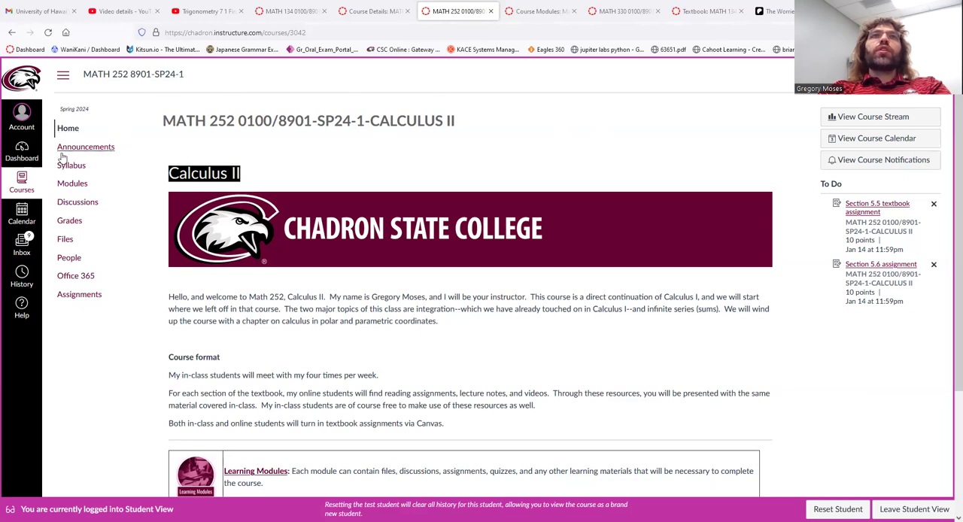
Step: Go to the course Announcements page showing the 'Welcome to Math 252!' post
{"action": "left_click", "coordinate": [86, 146]}
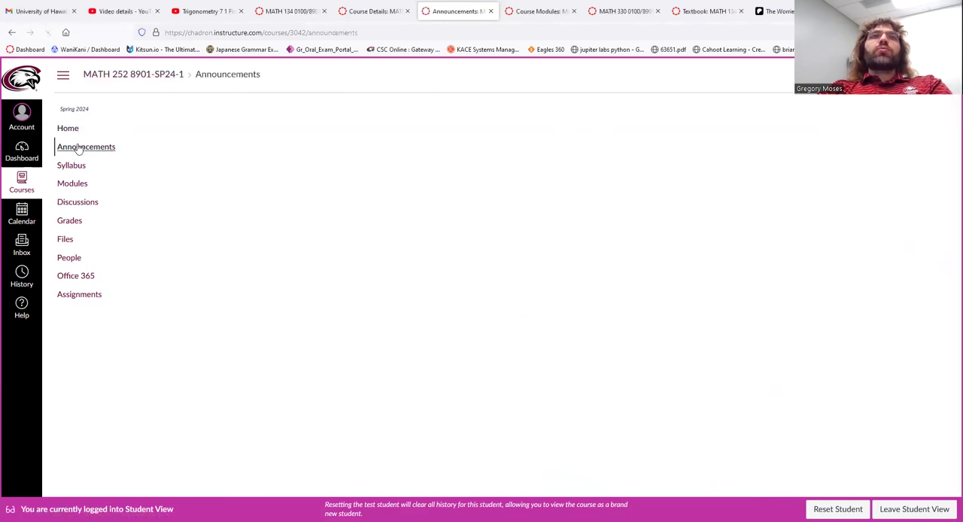
{"action": "left_click", "coordinate": [85, 146]}
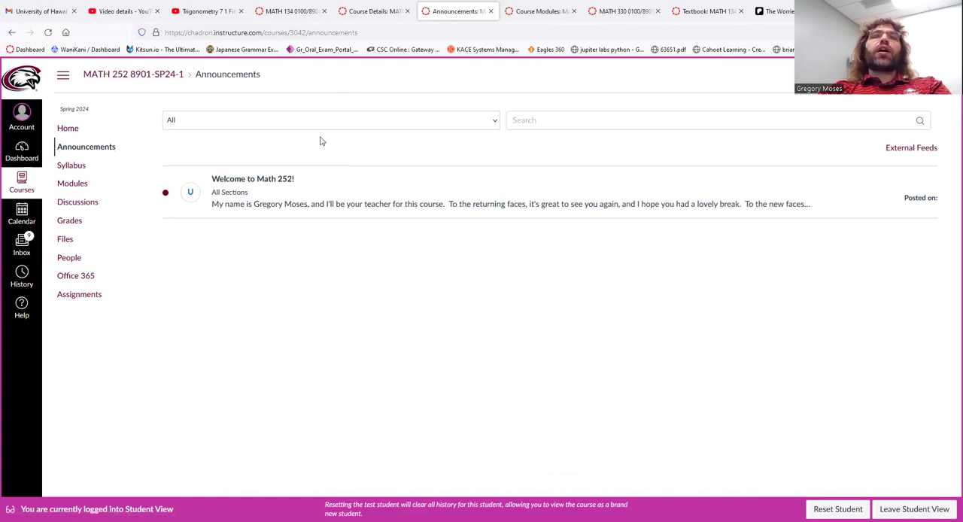
{"action": "mouse_move", "coordinate": [263, 171]}
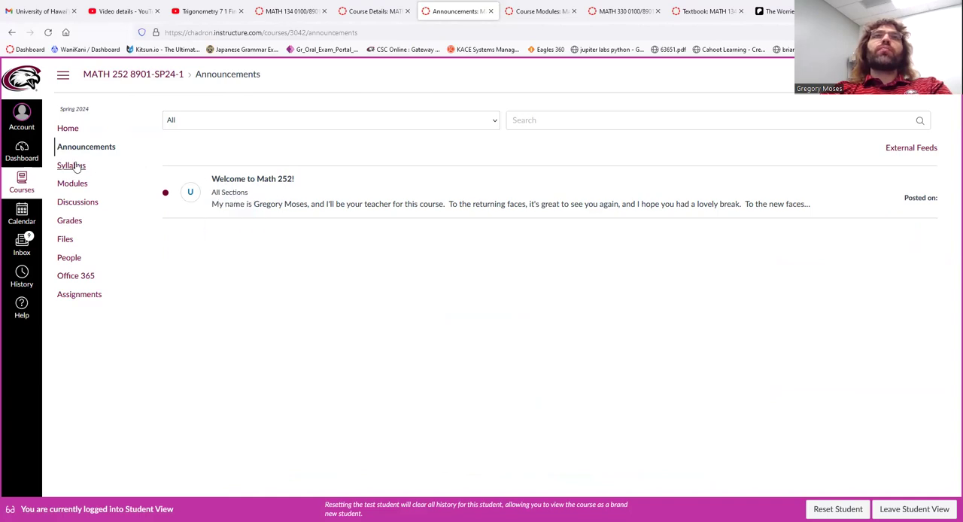
Step: Open the Syllabus and scroll its PDF to page 3's Part 3: Grading Policy table
{"action": "left_click", "coordinate": [71, 165]}
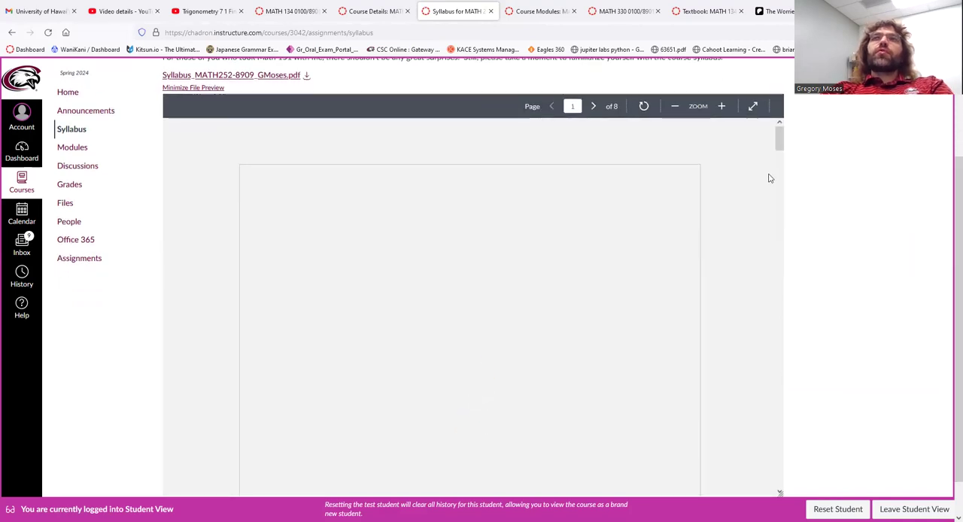
{"action": "scroll", "scroll_direction": "down", "scroll_amount": 3}
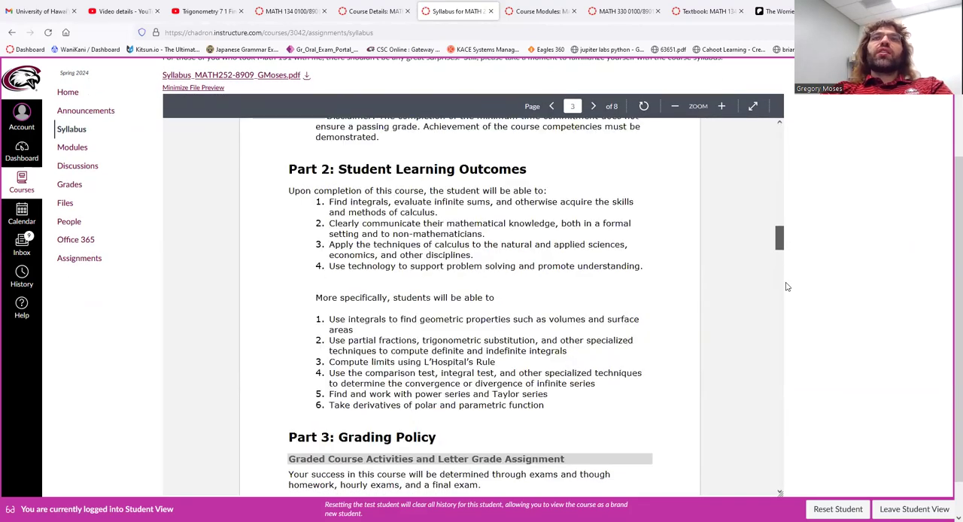
{"action": "scroll", "scroll_direction": "down", "scroll_amount": 3}
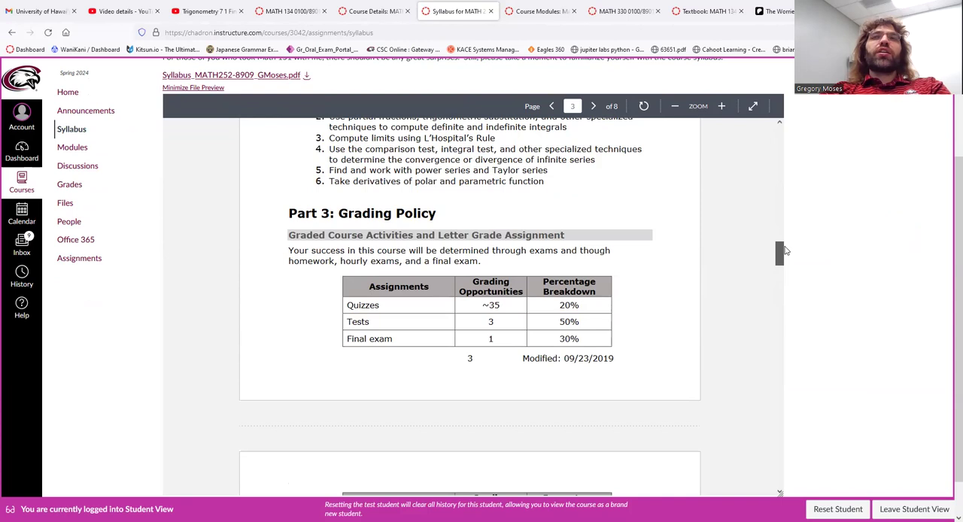
{"action": "scroll", "scroll_direction": "down", "scroll_amount": 3}
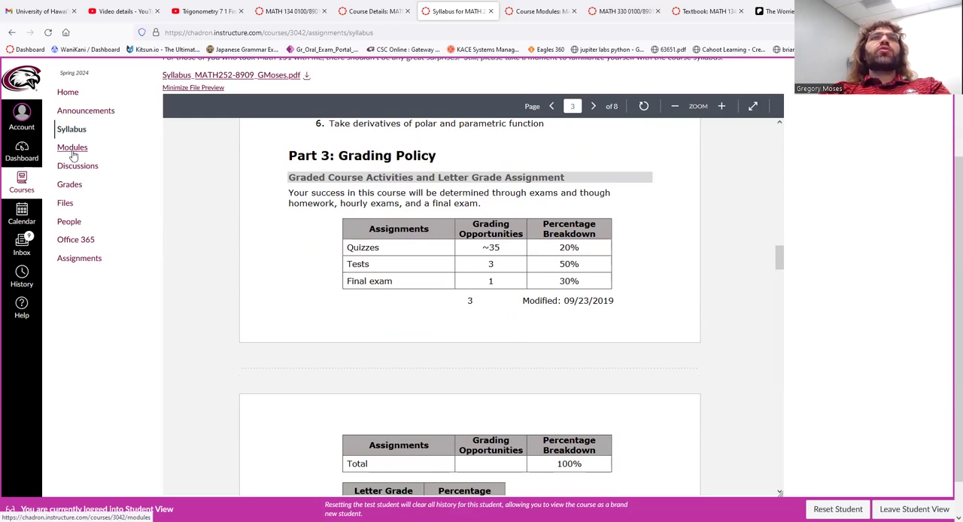
{"action": "mouse_move", "coordinate": [70, 170]}
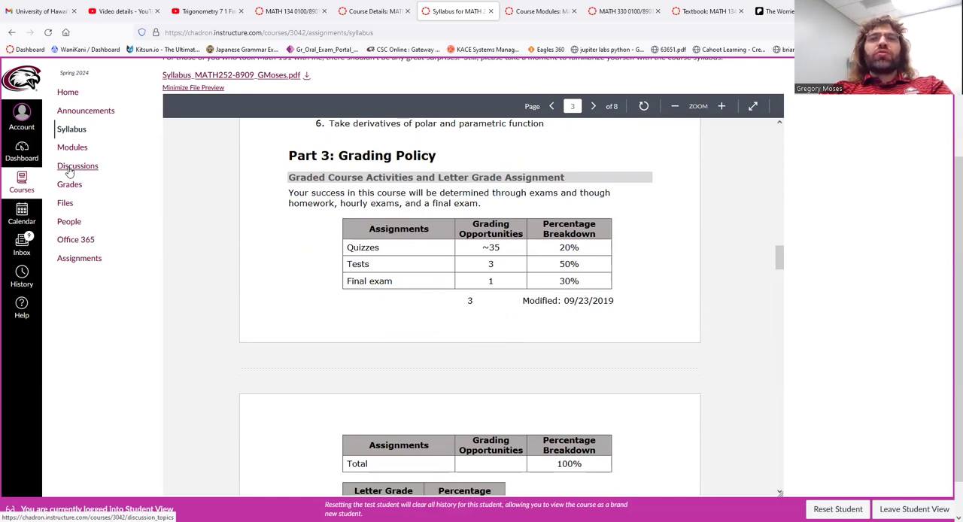
Step: Go to the Discussions page listing the 'Introduce Yourself' forum
{"action": "left_click", "coordinate": [77, 165]}
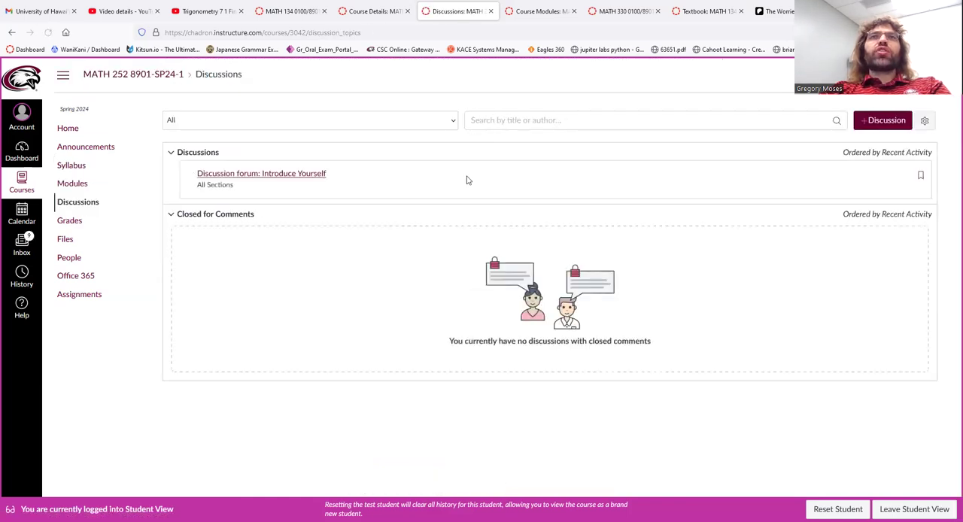
{"action": "mouse_move", "coordinate": [405, 176]}
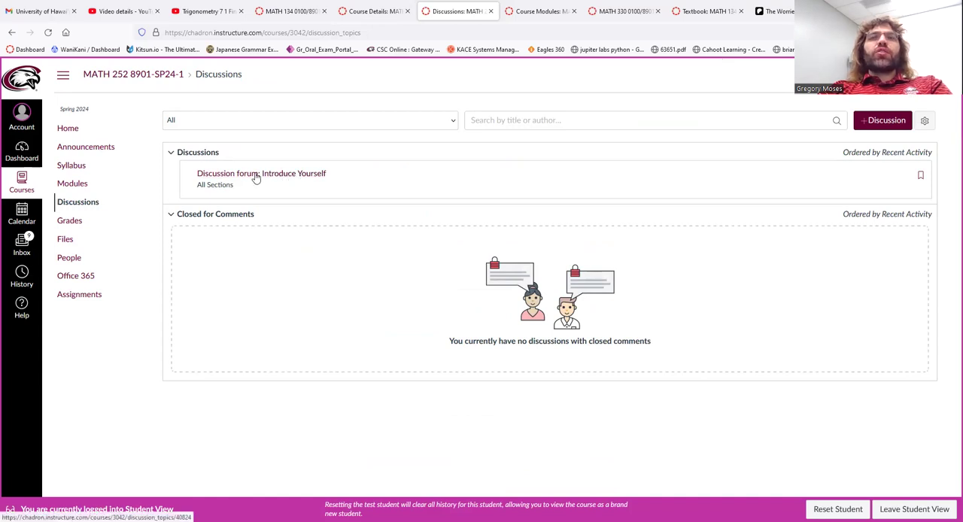
{"action": "mouse_move", "coordinate": [254, 178]}
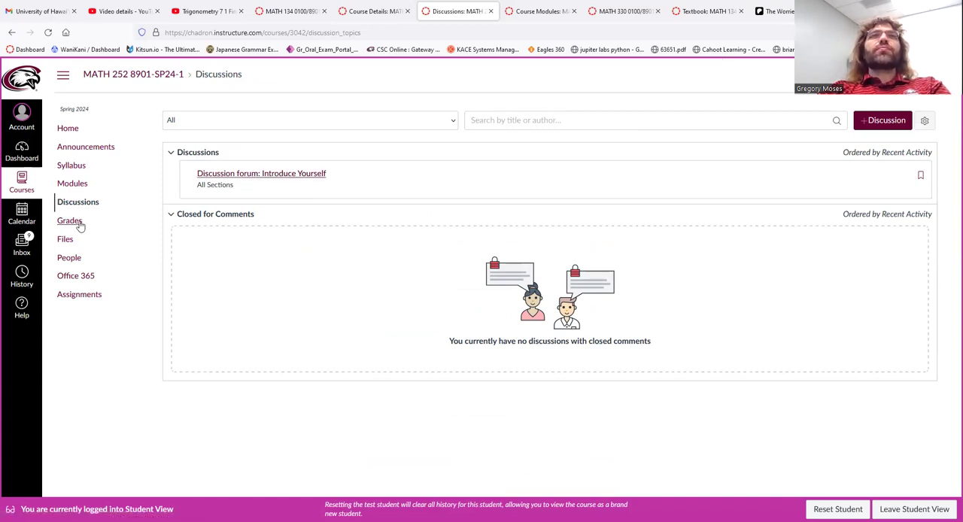
{"action": "left_click", "coordinate": [69, 221]}
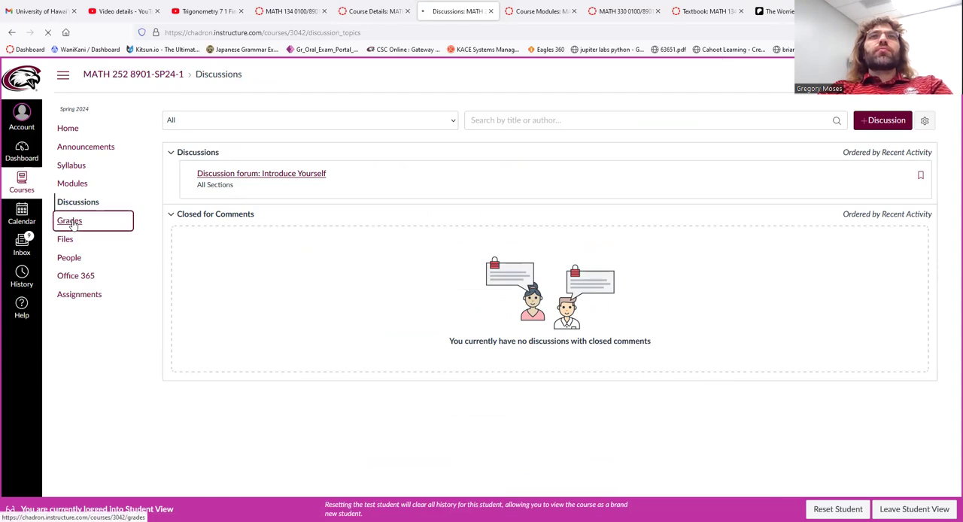
Step: Review the Grades page: three assignments, weighted group totals all N/A
{"action": "left_click", "coordinate": [69, 221]}
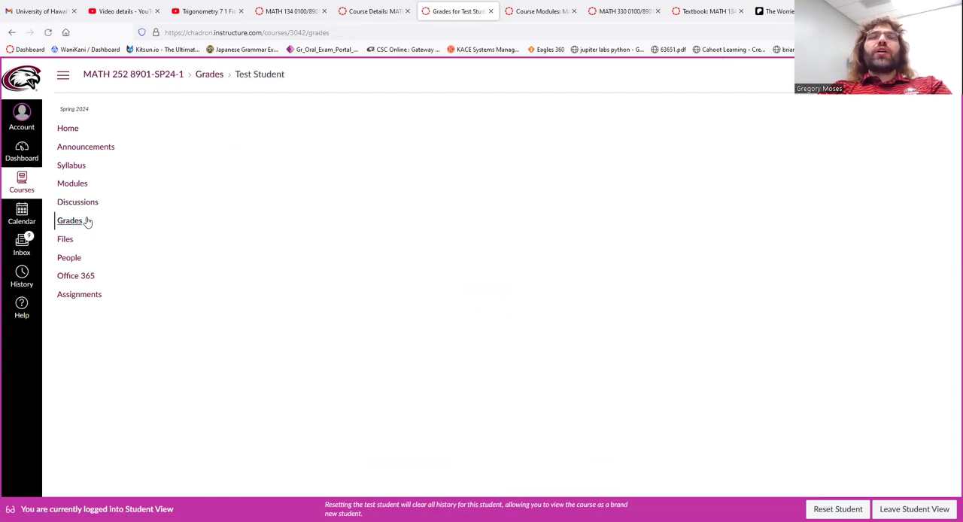
{"action": "left_click", "coordinate": [69, 220]}
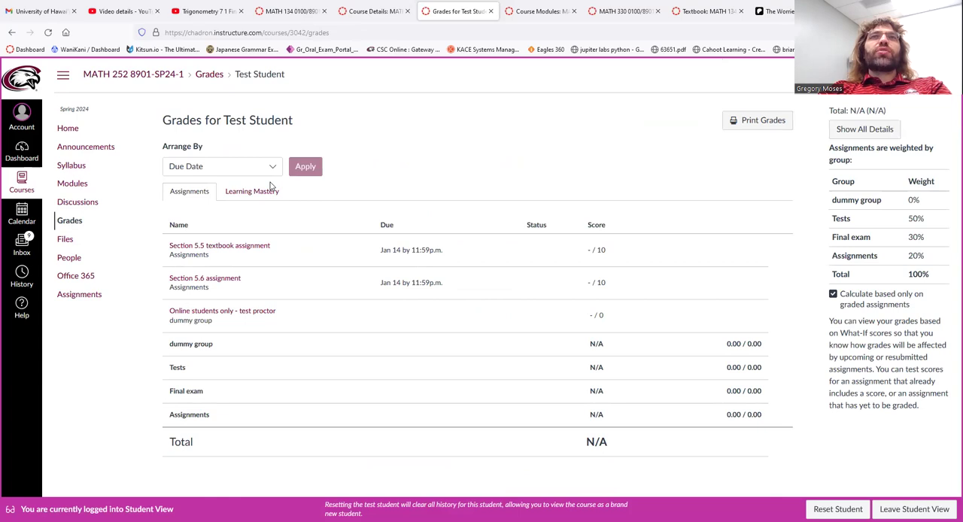
{"action": "mouse_move", "coordinate": [65, 239]}
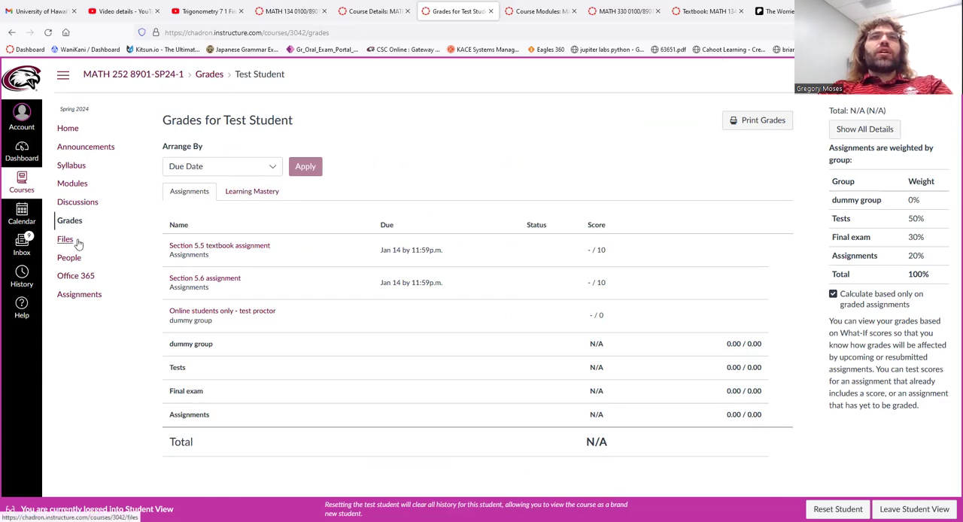
{"action": "mouse_move", "coordinate": [75, 245]}
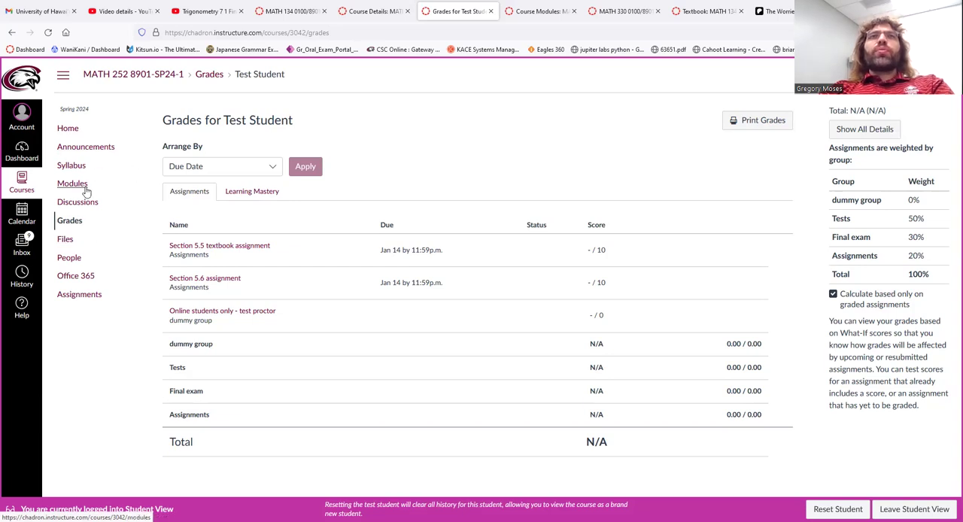
{"action": "mouse_move", "coordinate": [64, 188]}
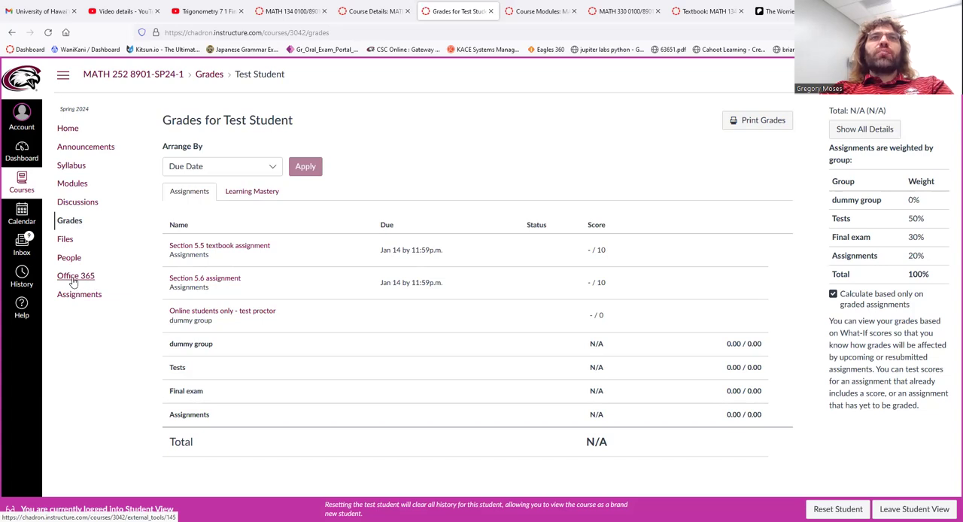
{"action": "left_click", "coordinate": [79, 295]}
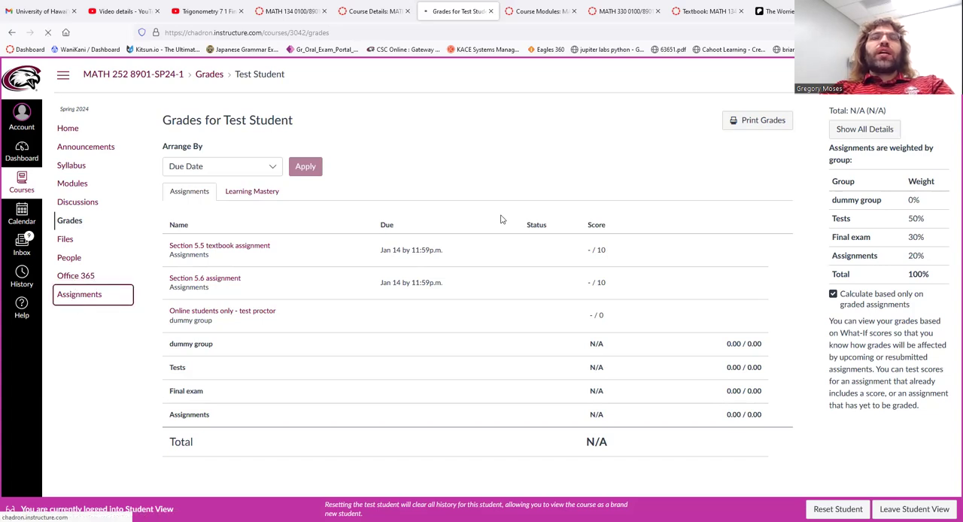
Step: View the Assignments list with Section 5.5, 5.6 and the undated test proctor item
{"action": "left_click", "coordinate": [79, 294]}
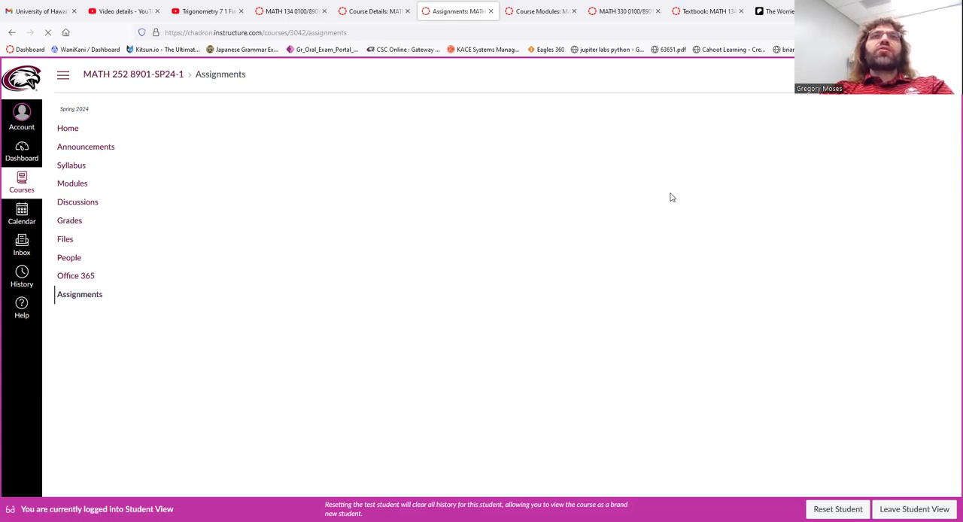
{"action": "left_click", "coordinate": [79, 295]}
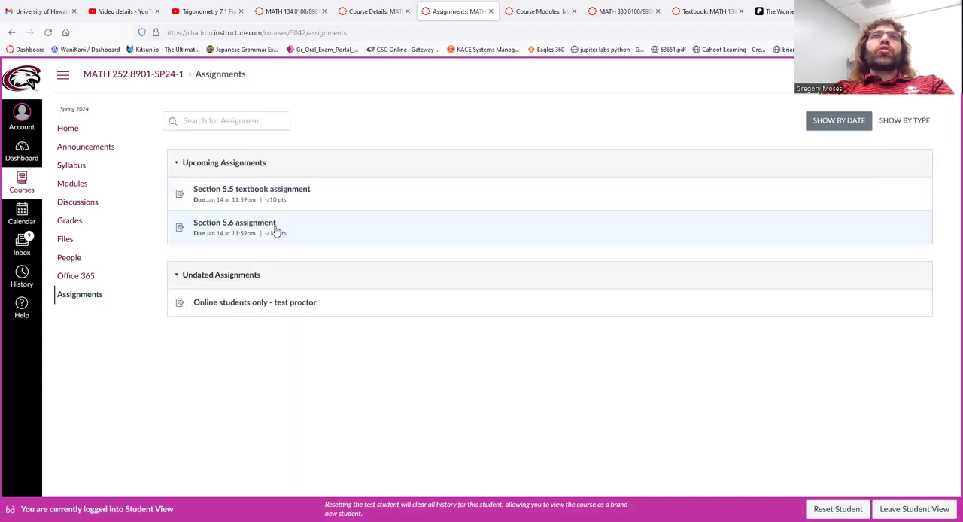
{"action": "mouse_move", "coordinate": [80, 294]}
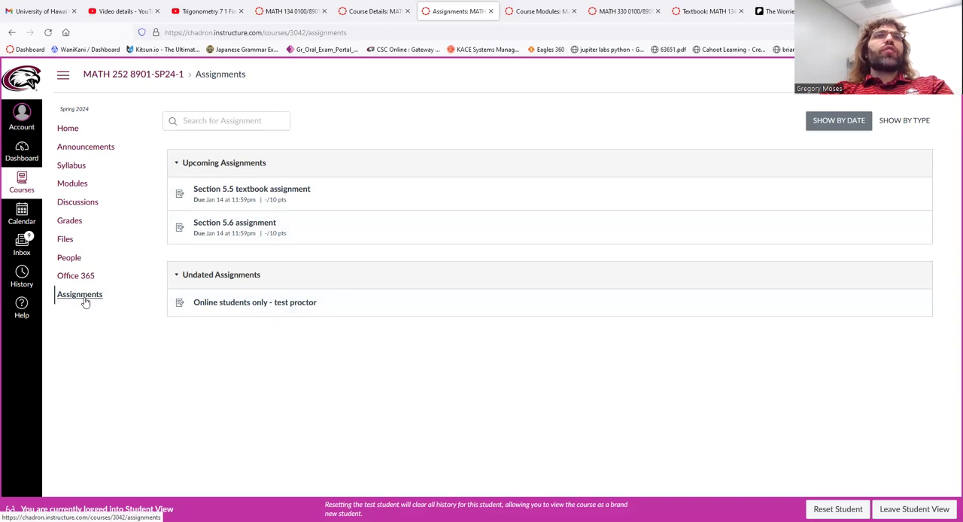
{"action": "left_click", "coordinate": [73, 183]}
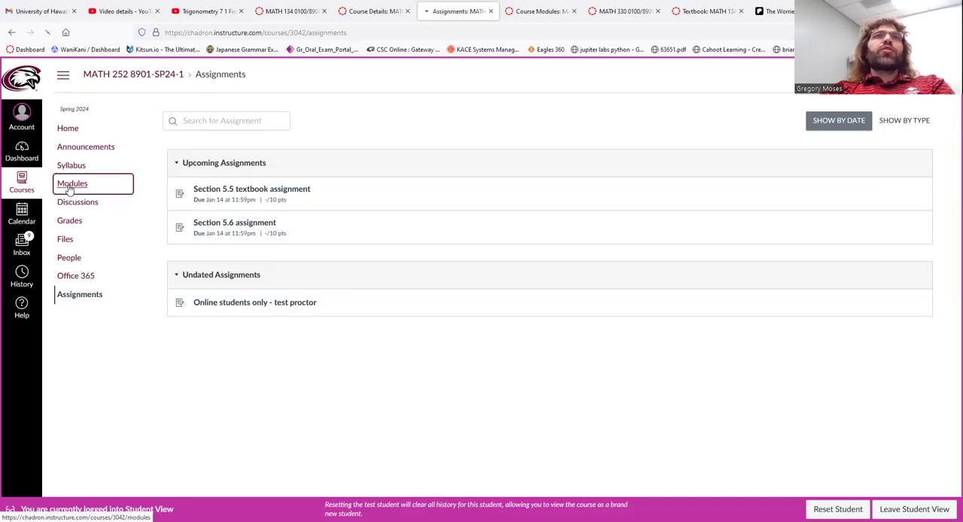
Step: From Modules, open 'Section 5.5: Introduction to u-substitution' and play its YouTube video
{"action": "left_click", "coordinate": [72, 183]}
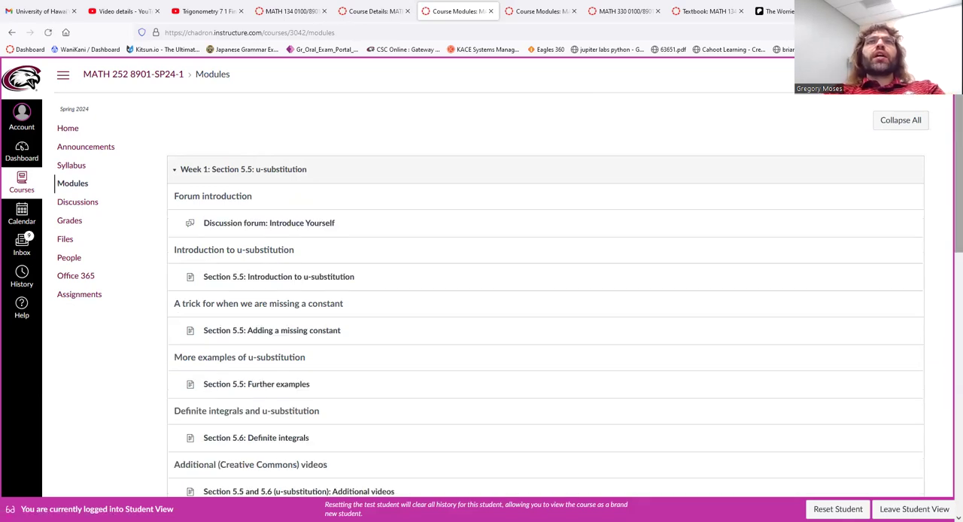
{"action": "scroll", "scroll_direction": "down", "scroll_amount": 3}
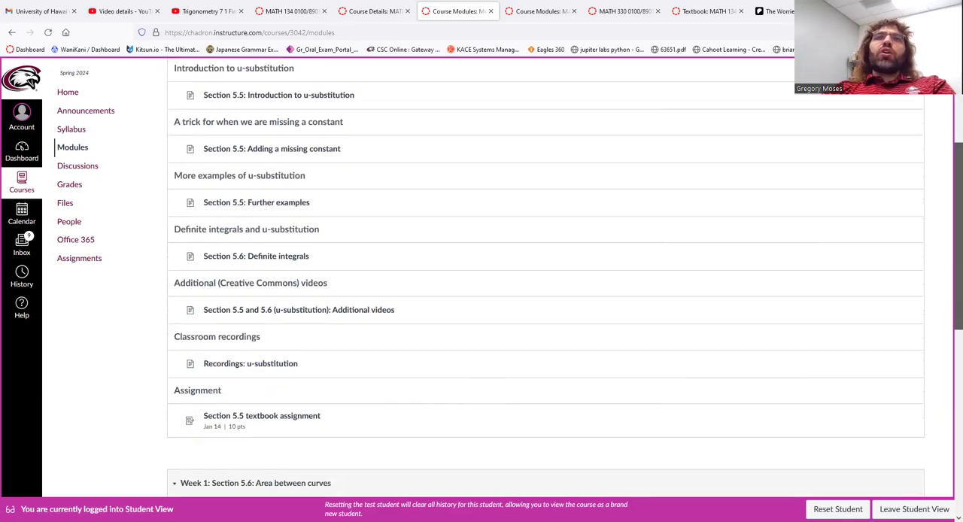
{"action": "scroll", "scroll_direction": "down", "scroll_amount": 3}
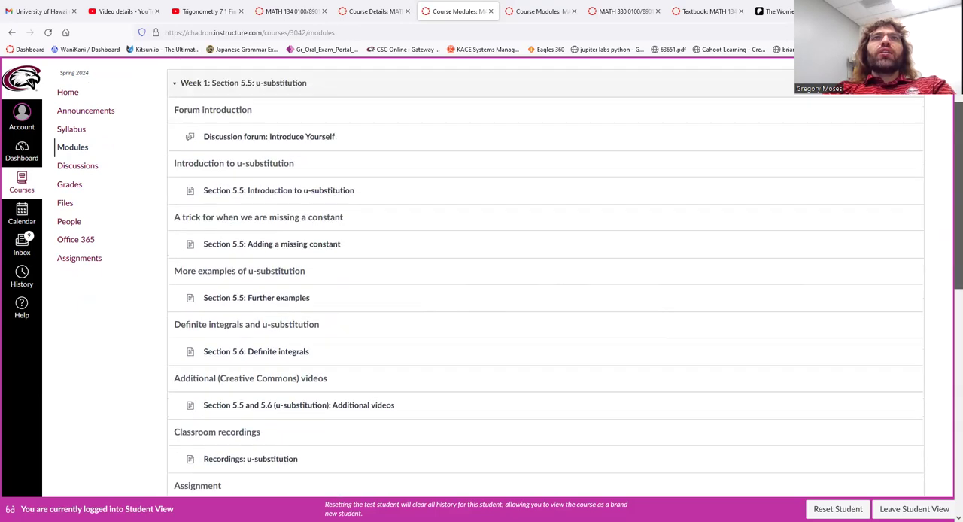
{"action": "scroll", "scroll_direction": "down", "scroll_amount": 3}
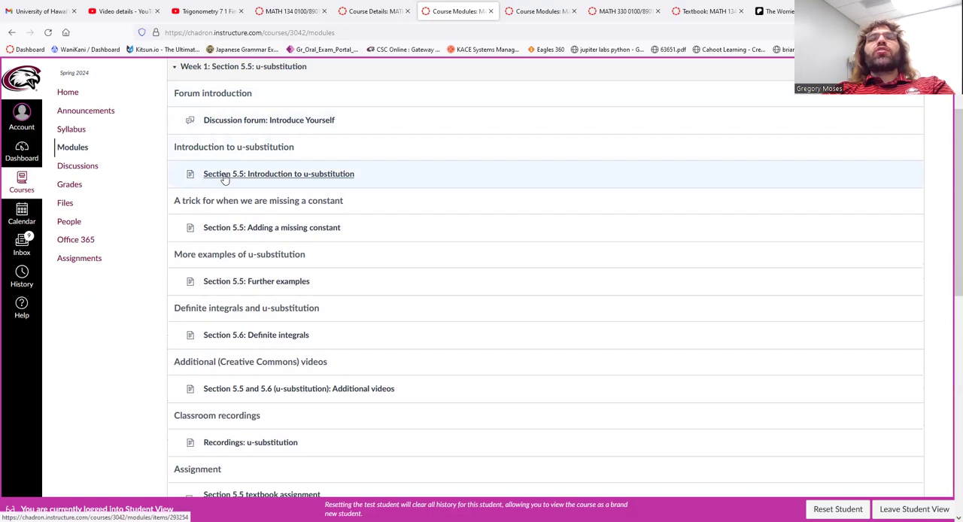
{"action": "mouse_move", "coordinate": [248, 174]}
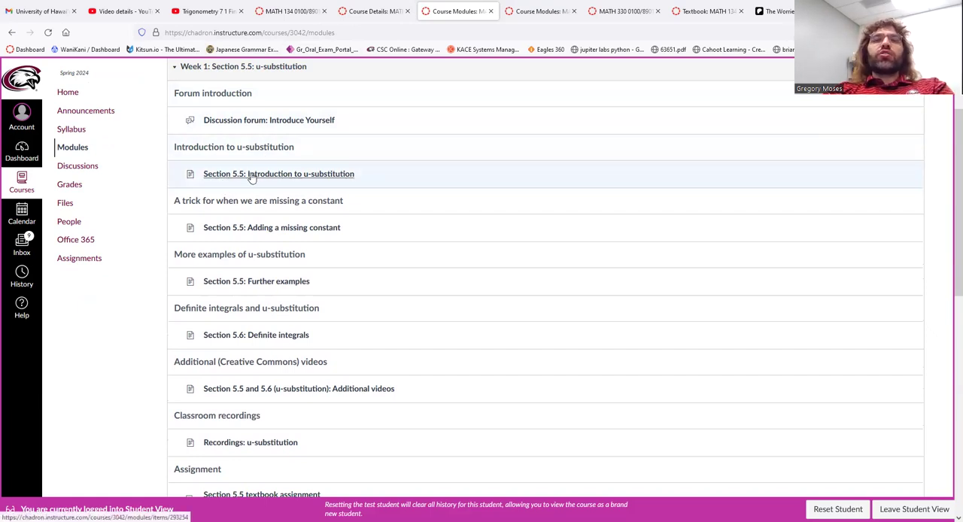
{"action": "mouse_move", "coordinate": [279, 174]}
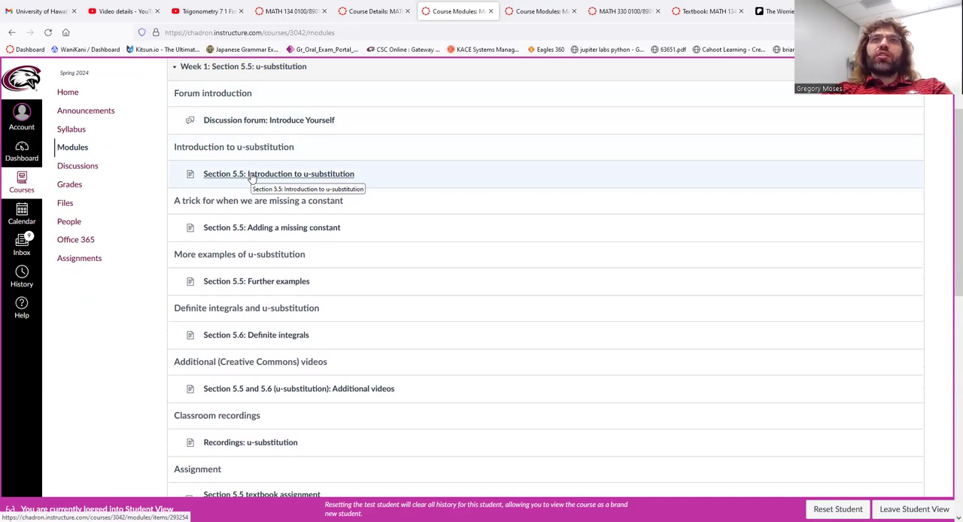
{"action": "mouse_move", "coordinate": [321, 173]}
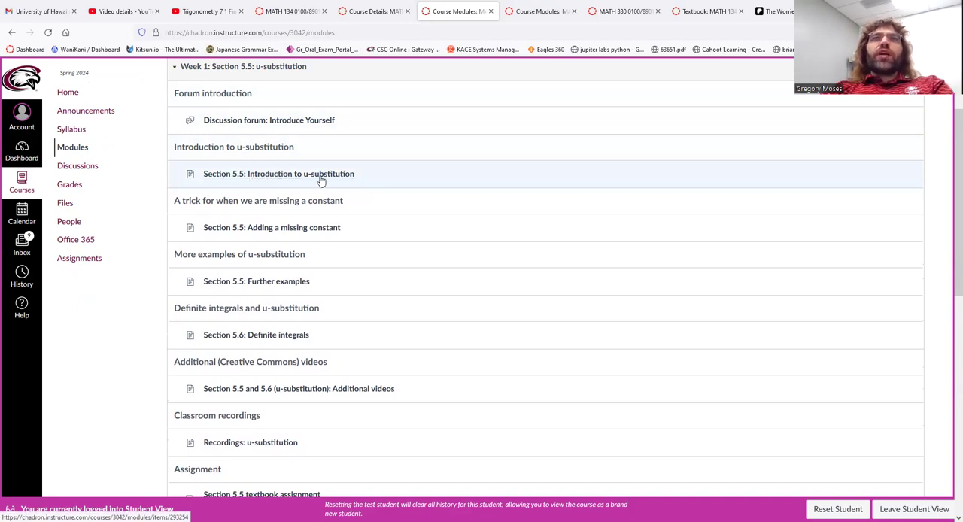
{"action": "left_click", "coordinate": [278, 174]}
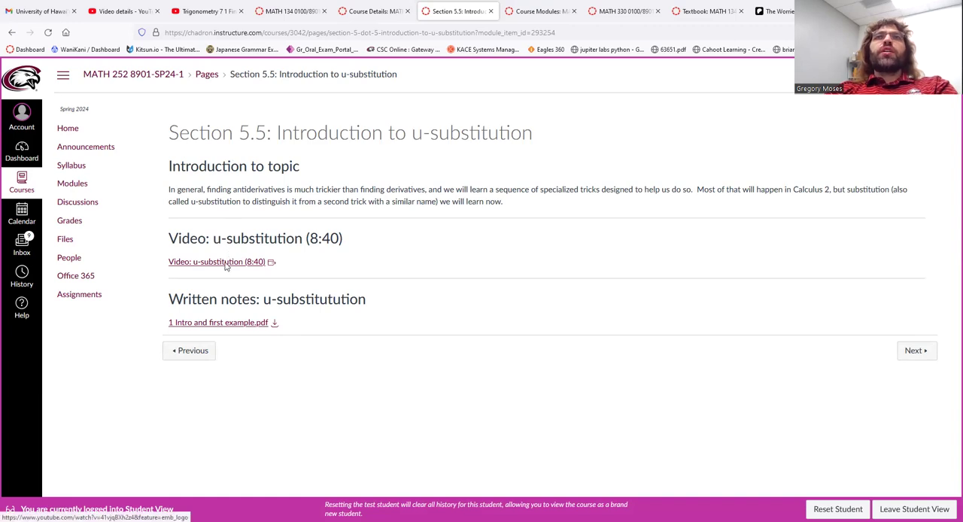
{"action": "left_click", "coordinate": [217, 261]}
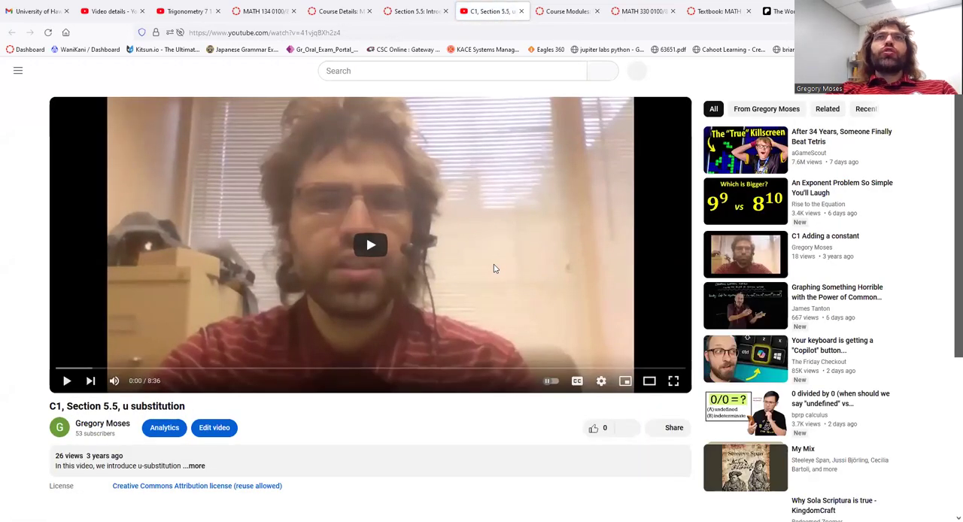
{"action": "left_click", "coordinate": [452, 11]}
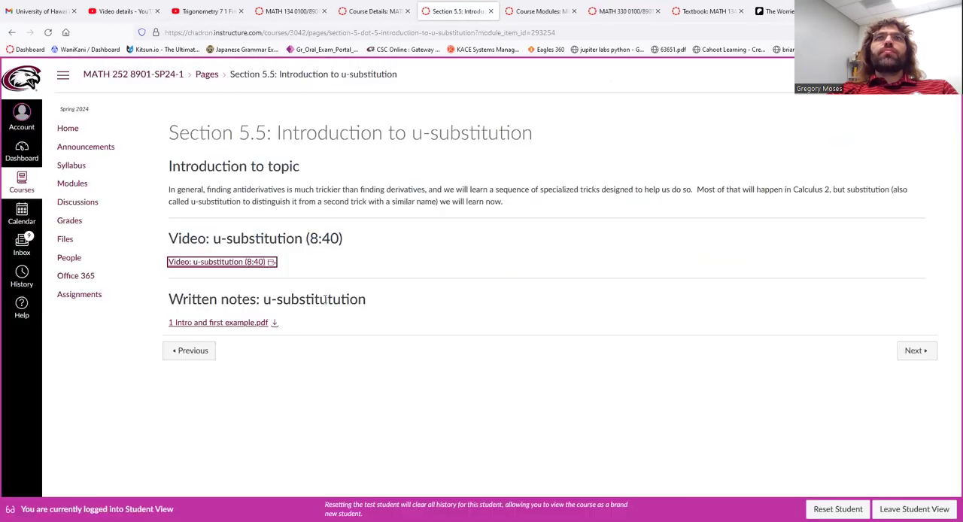
Step: Preview '1 Intro and first example.pdf', then return to the Week 1 modules list
{"action": "left_click", "coordinate": [219, 322]}
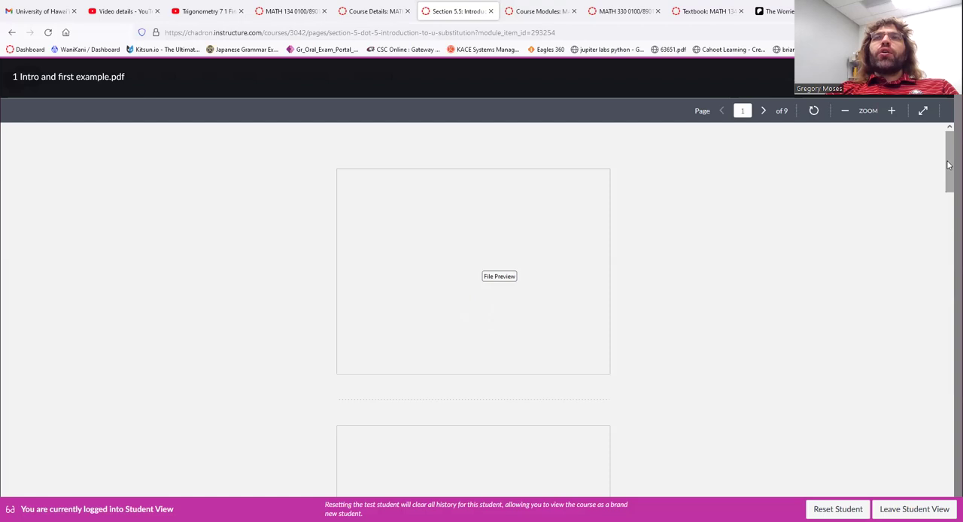
{"action": "scroll", "scroll_direction": "down", "scroll_amount": 3}
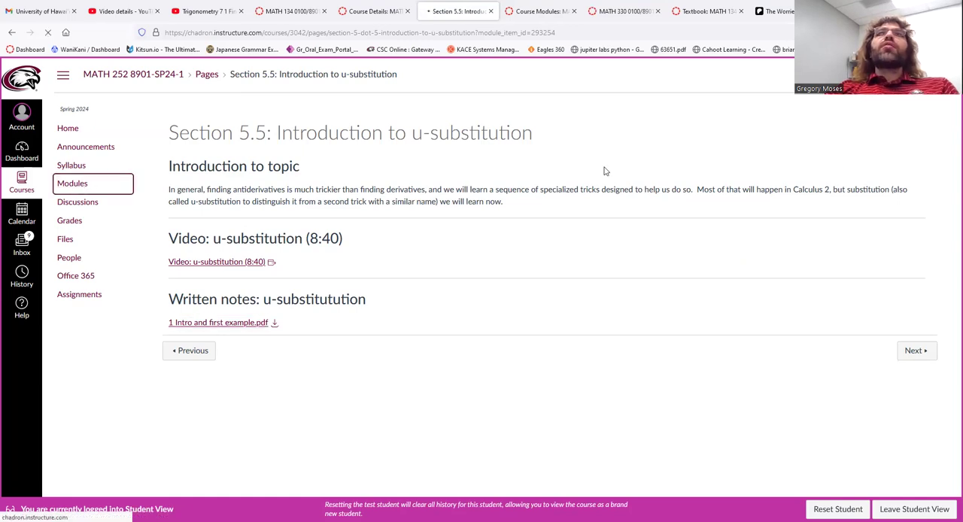
{"action": "left_click", "coordinate": [72, 183]}
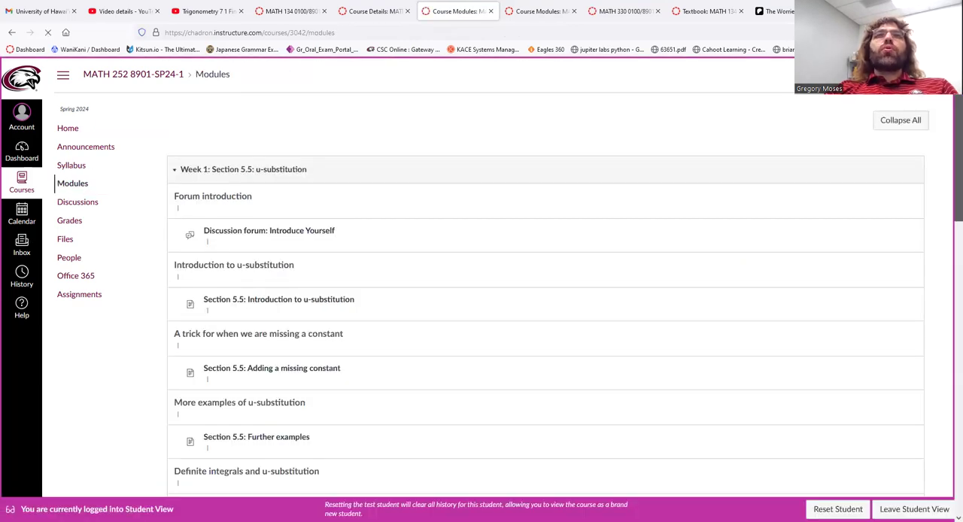
Step: Scroll the modules and open 'Section 5.5 textbook assignment' under Assignment
{"action": "scroll", "scroll_direction": "down", "scroll_amount": 3}
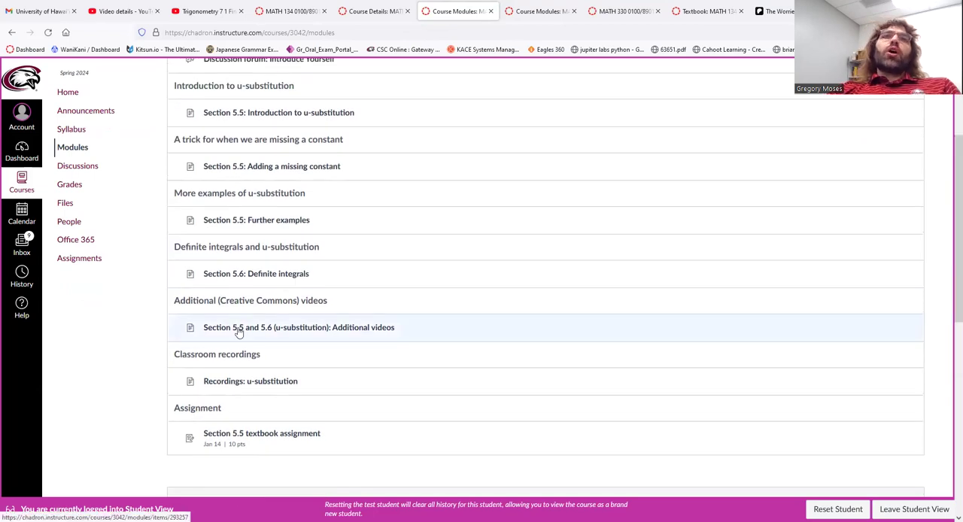
{"action": "double_click", "coordinate": [197, 355]}
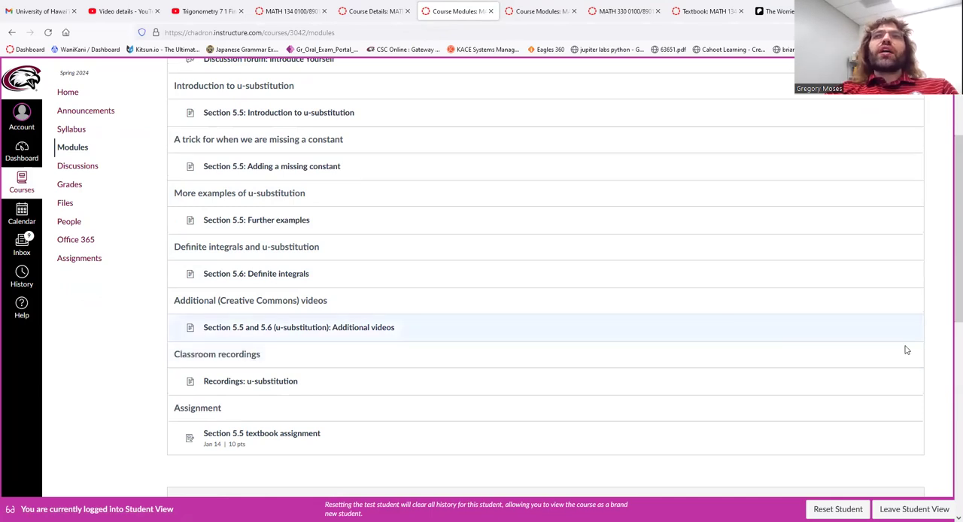
{"action": "scroll", "scroll_direction": "down", "scroll_amount": 3}
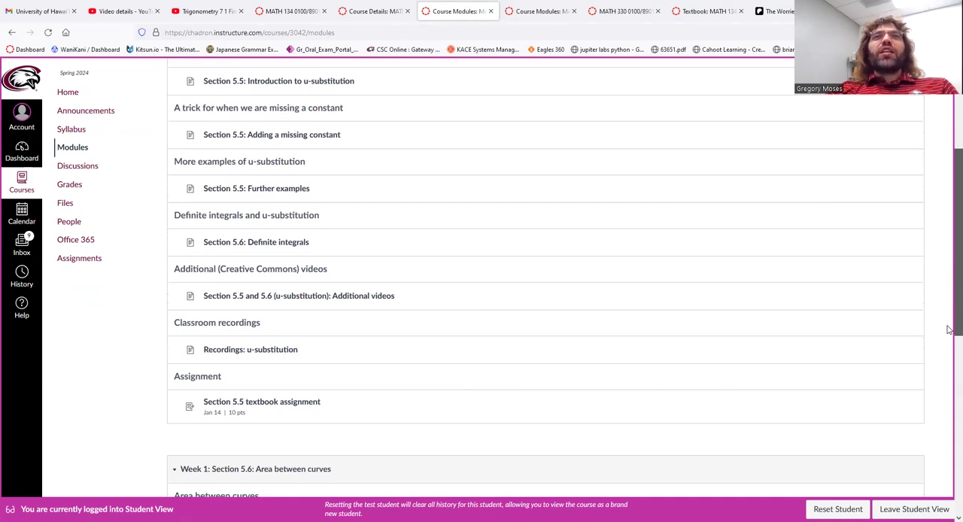
{"action": "scroll", "scroll_direction": "down", "scroll_amount": 3}
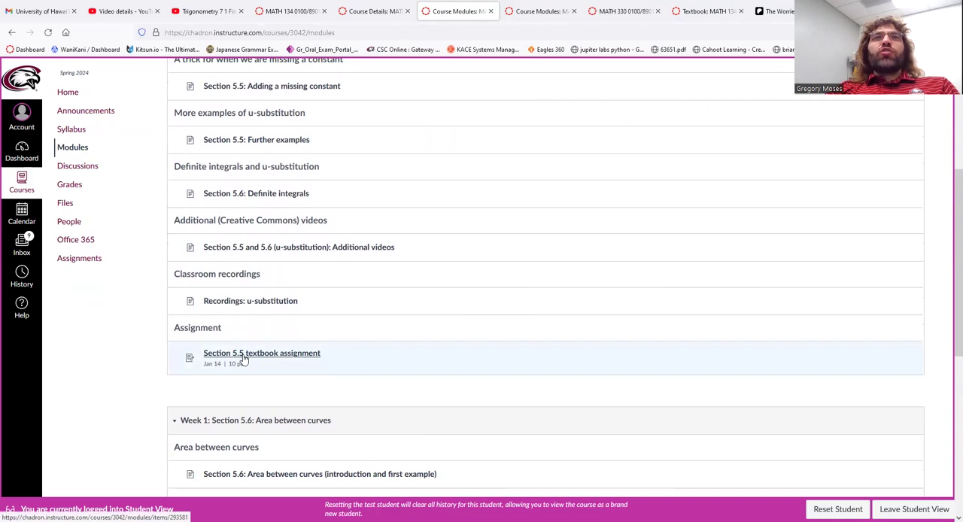
{"action": "mouse_move", "coordinate": [233, 361]}
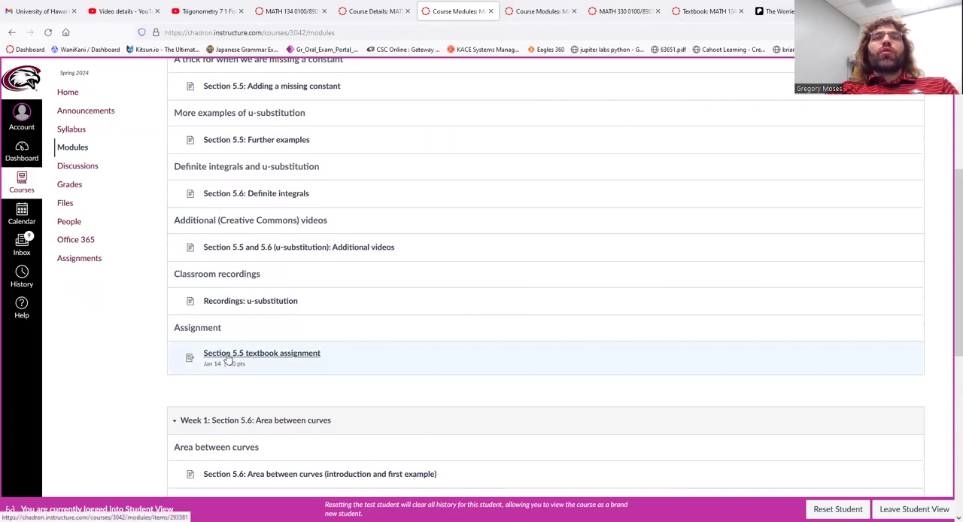
{"action": "left_click", "coordinate": [261, 353]}
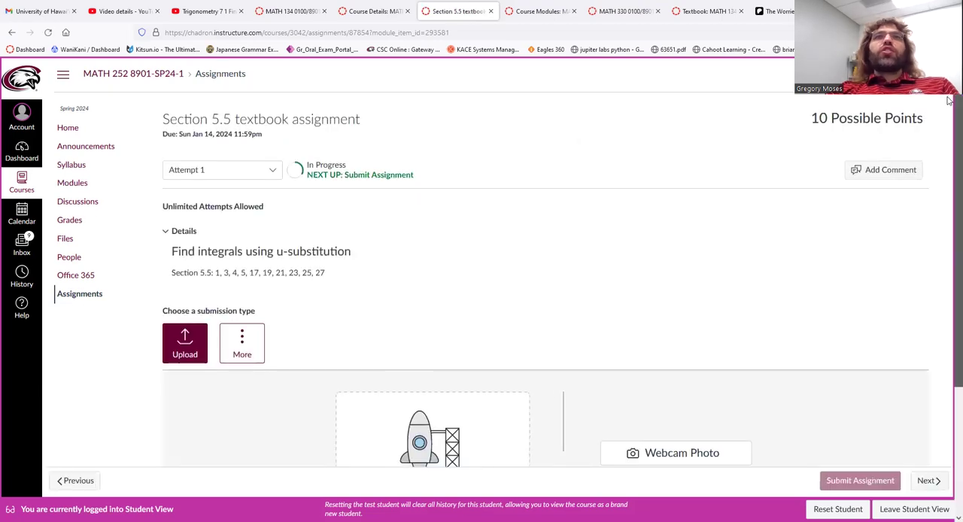
Step: Highlight the assigned problem list and scroll to the submission options
{"action": "scroll", "scroll_direction": "down", "scroll_amount": 3}
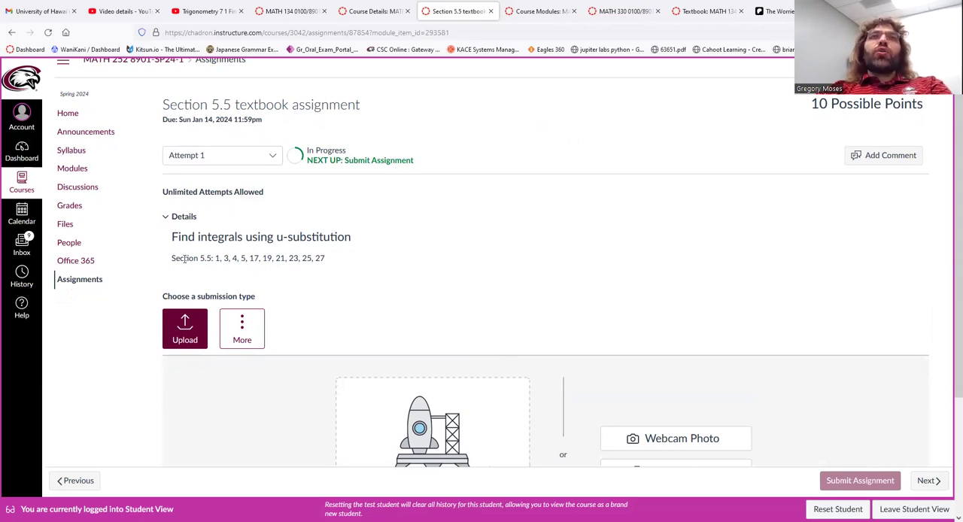
{"action": "left_click_drag", "start_coordinate": [171, 258], "coordinate": [324, 258]}
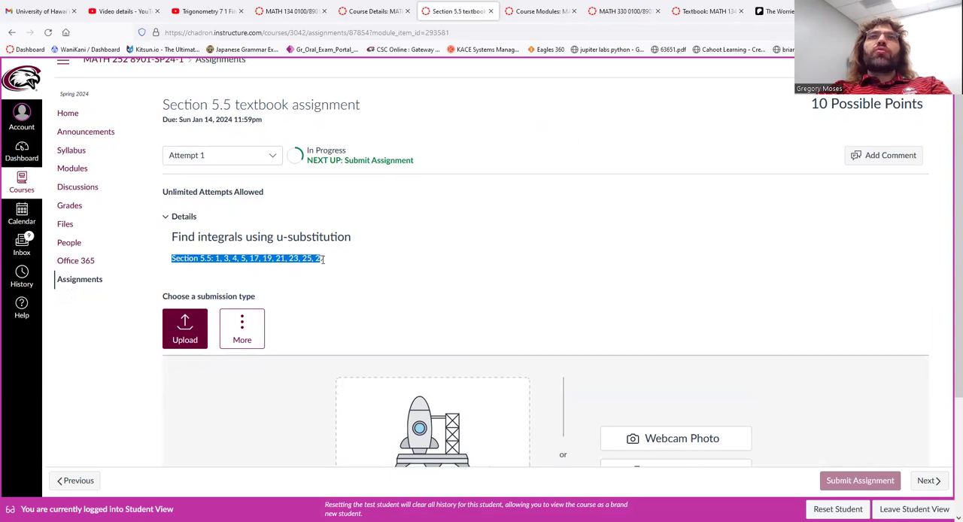
{"action": "mouse_move", "coordinate": [327, 262]}
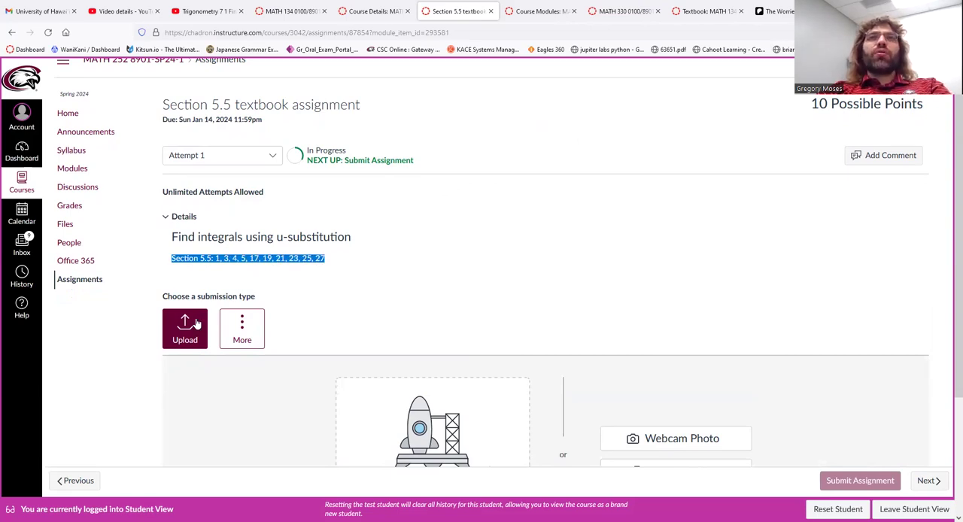
{"action": "mouse_move", "coordinate": [111, 279]}
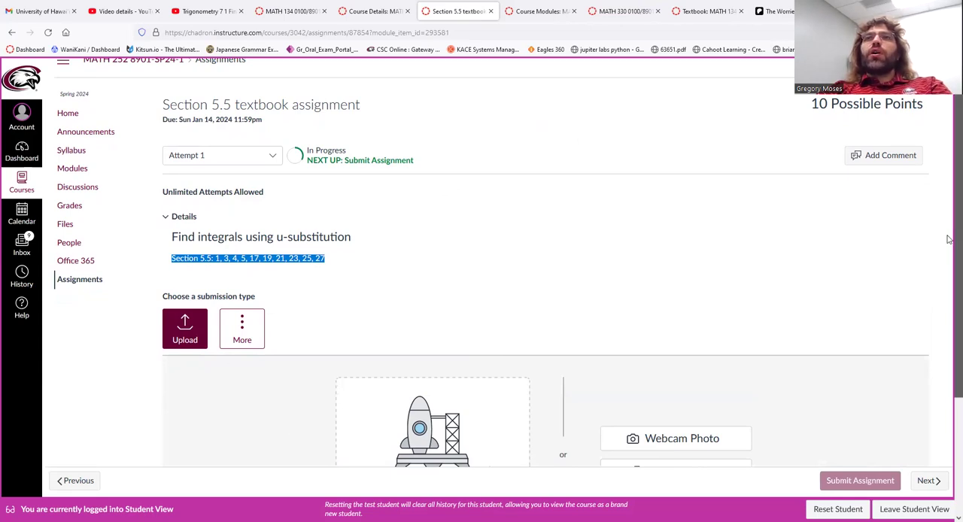
{"action": "scroll", "scroll_direction": "down", "scroll_amount": 3}
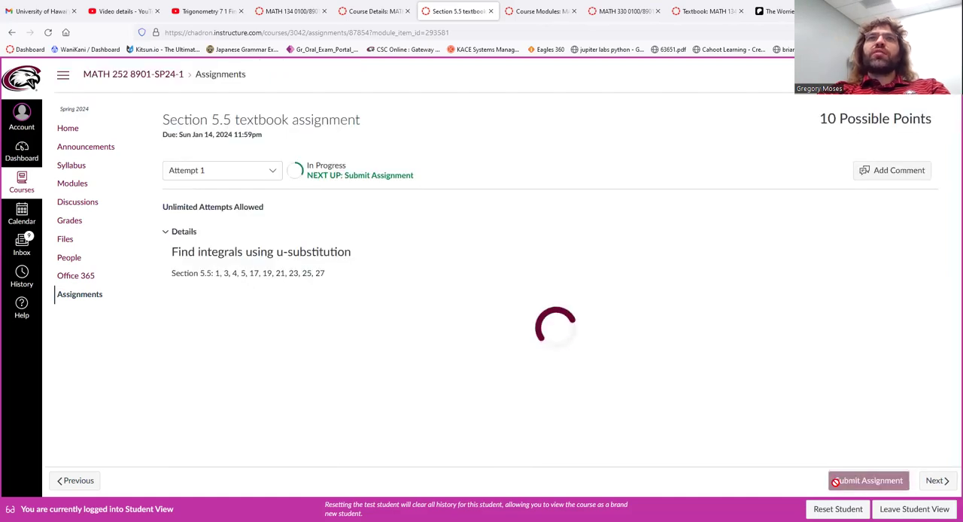
Step: Check the 'Submitted on' status and the two-page uploaded file in the document viewer
{"action": "left_click", "coordinate": [867, 481]}
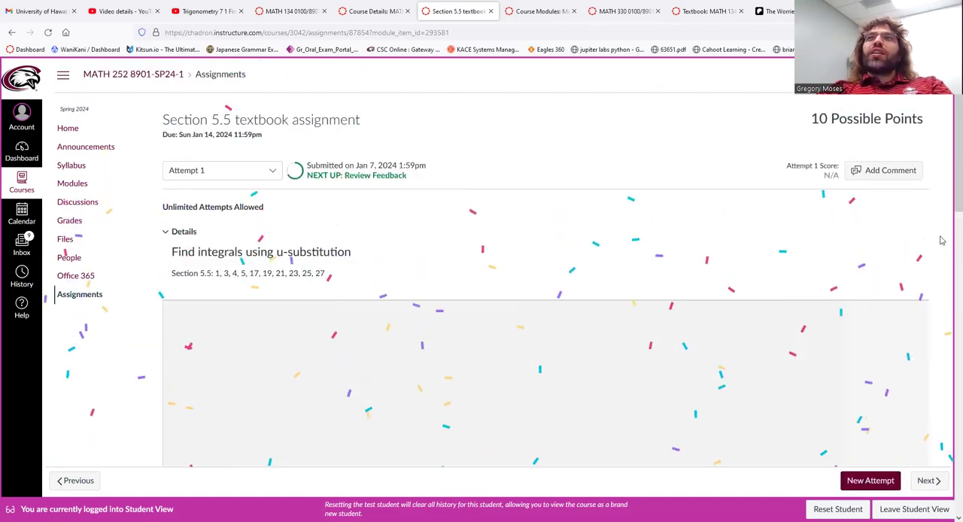
{"action": "scroll", "scroll_direction": "down", "scroll_amount": 3}
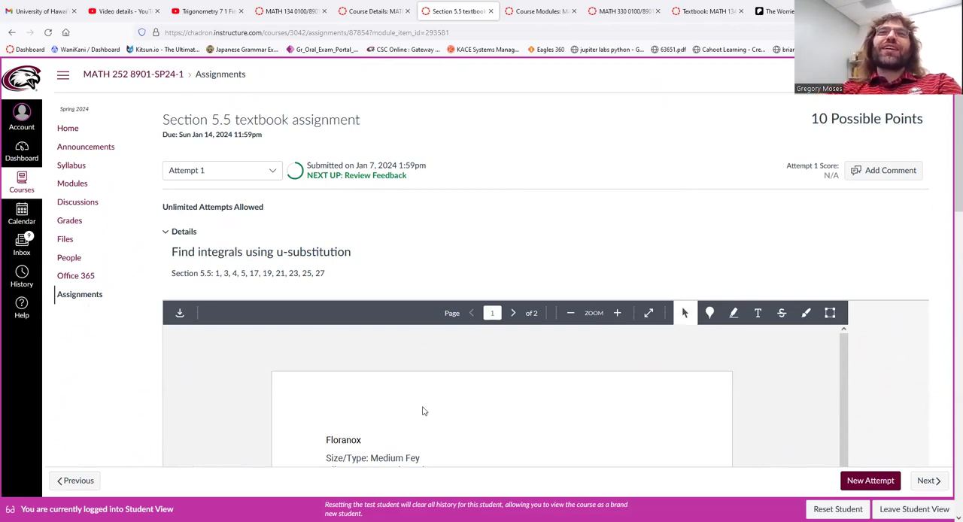
{"action": "mouse_move", "coordinate": [379, 390]}
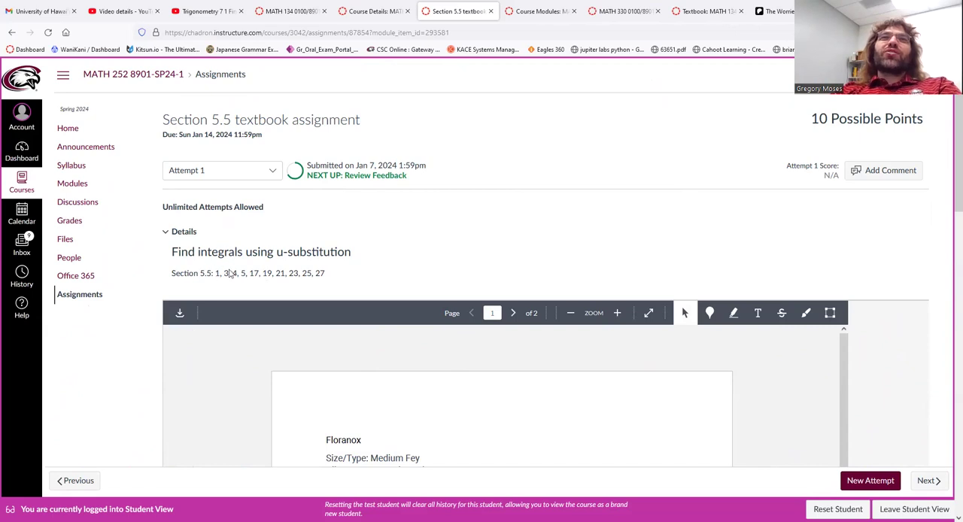
{"action": "mouse_move", "coordinate": [387, 165]}
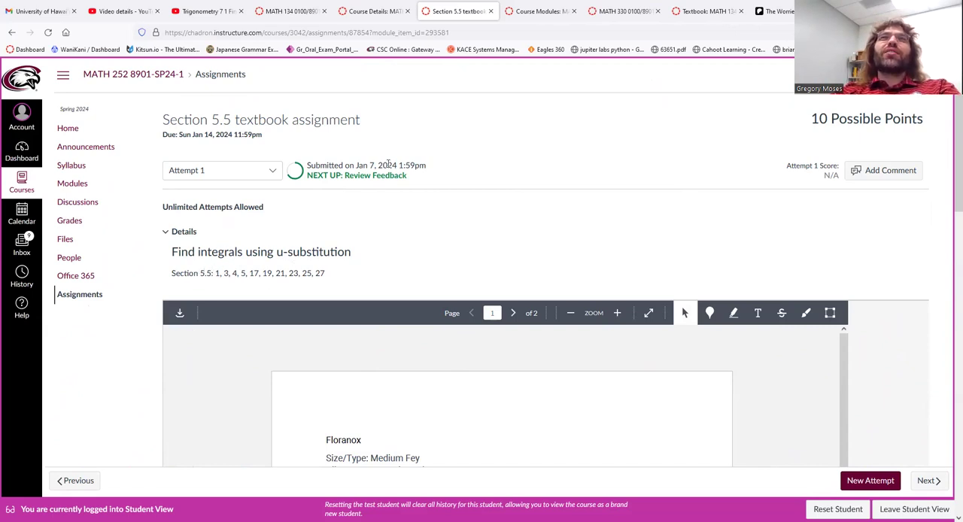
{"action": "mouse_move", "coordinate": [537, 161]}
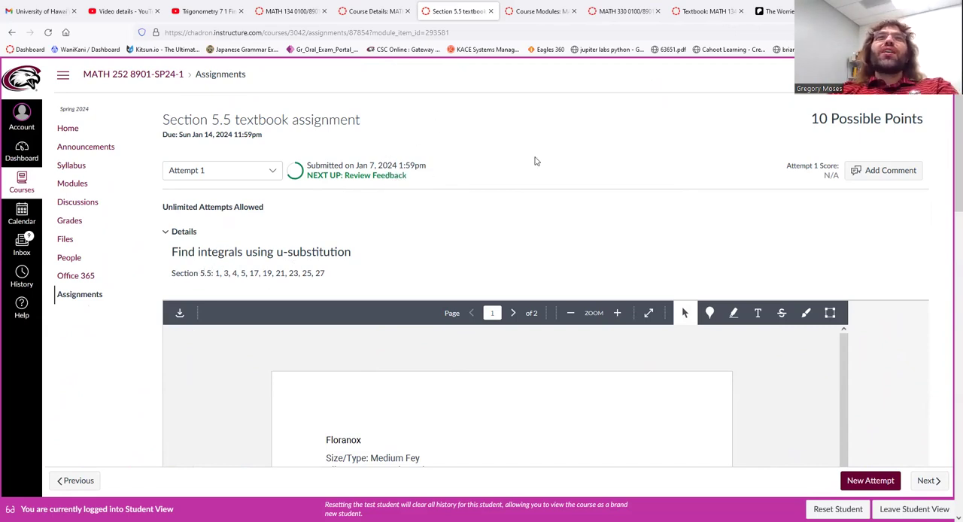
{"action": "mouse_move", "coordinate": [708, 170]}
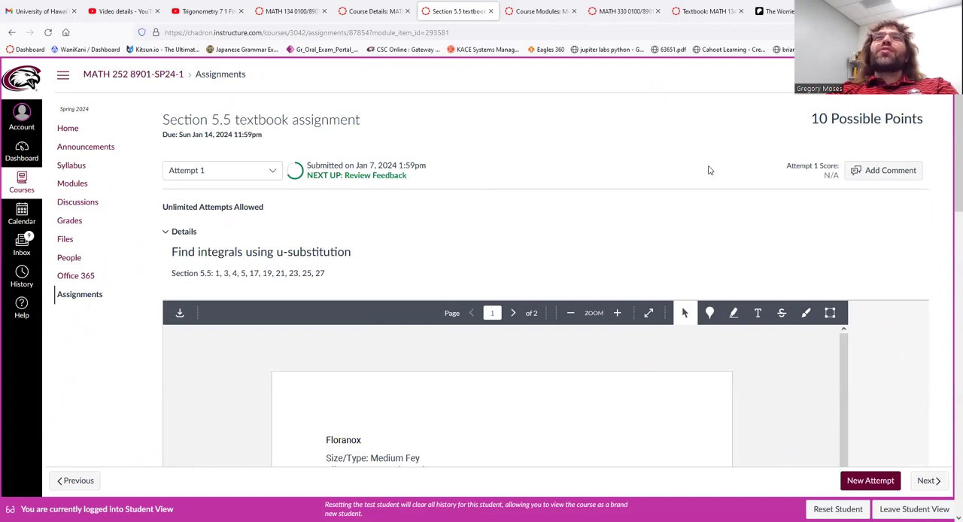
{"action": "mouse_move", "coordinate": [675, 161]}
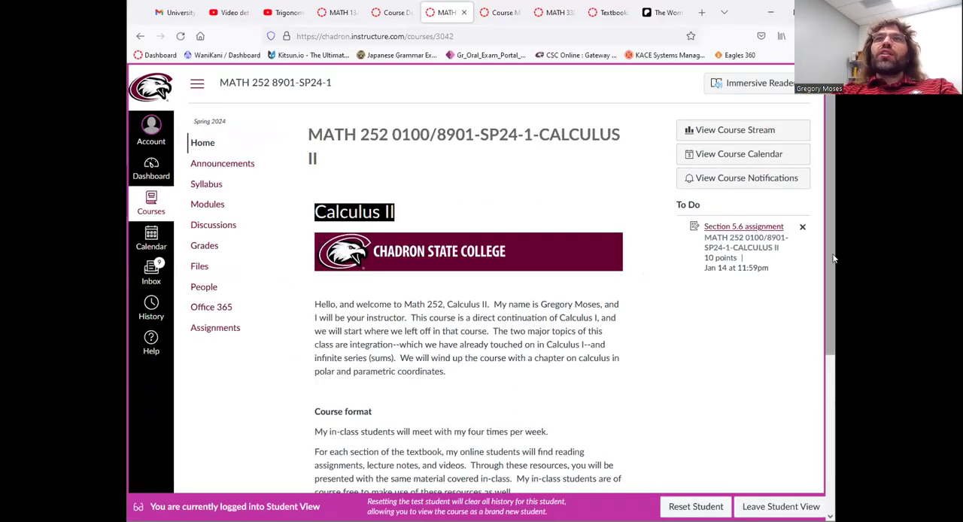
Step: Scroll the MATH 252 Calculus II home page to view the Section 5.6 To Do item
{"action": "scroll", "scroll_direction": "down", "scroll_amount": 3}
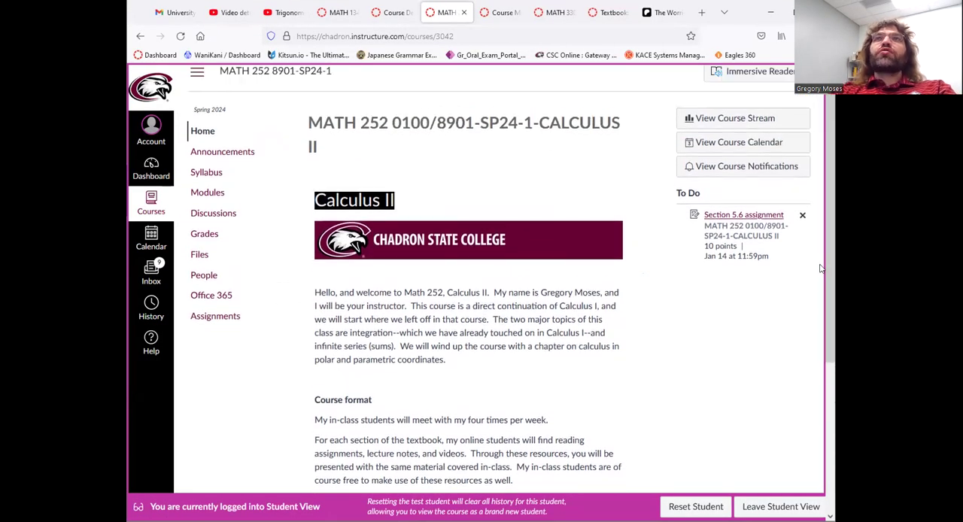